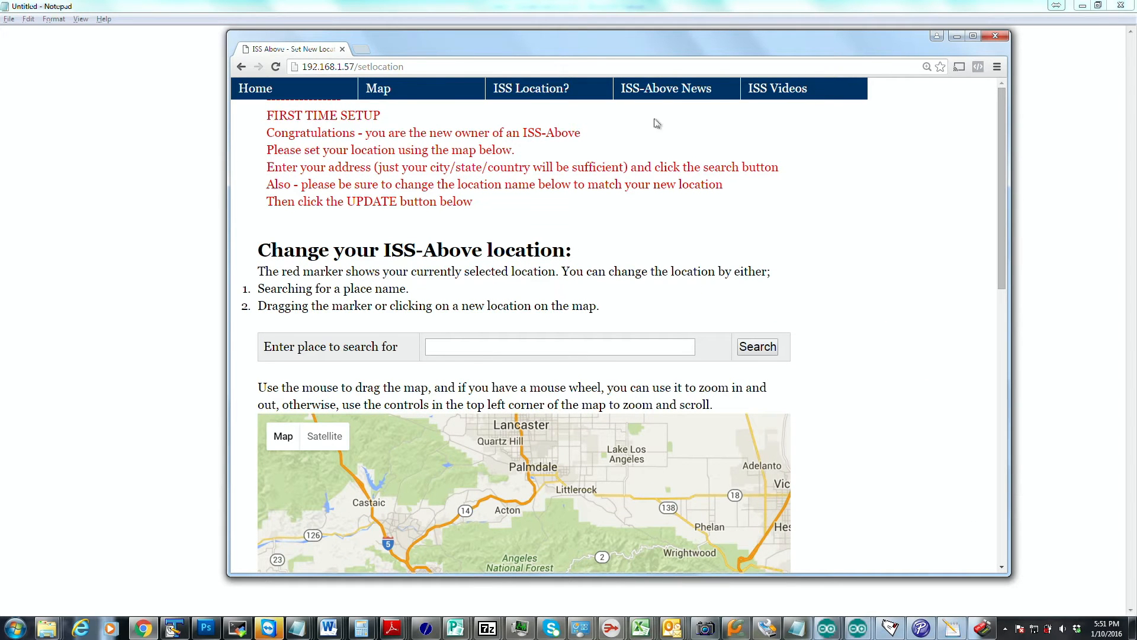
pyautogui.moveTo(813, 260)
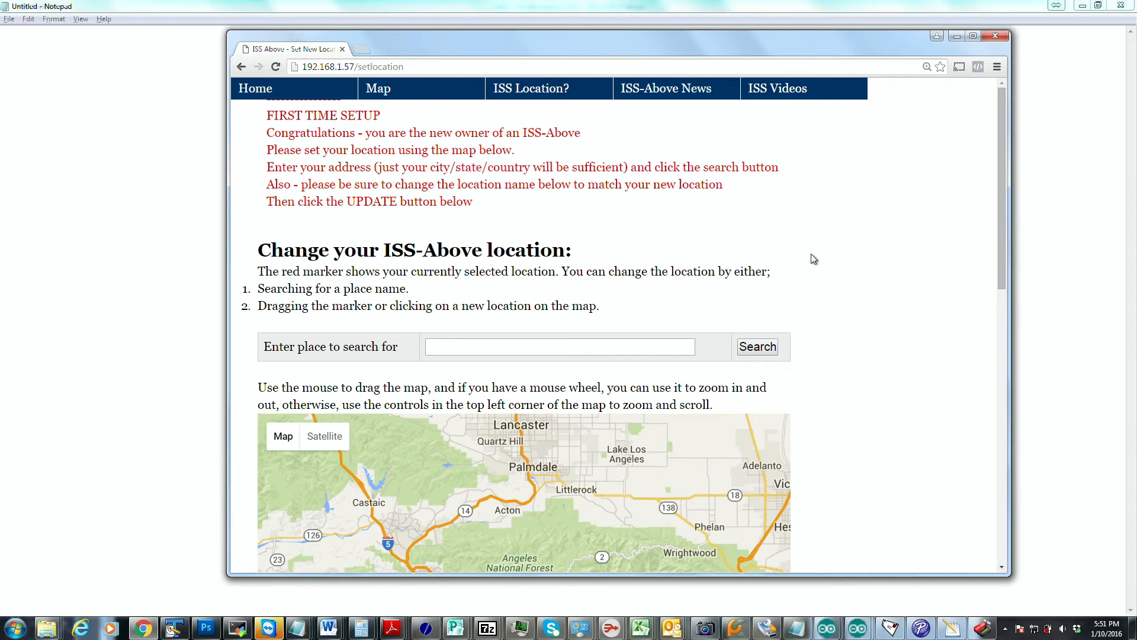
# Search for 2101 NASA Road 1, Houston, TX 77058 to place the map marker at Johnson Space Center
pyautogui.scroll(-3)
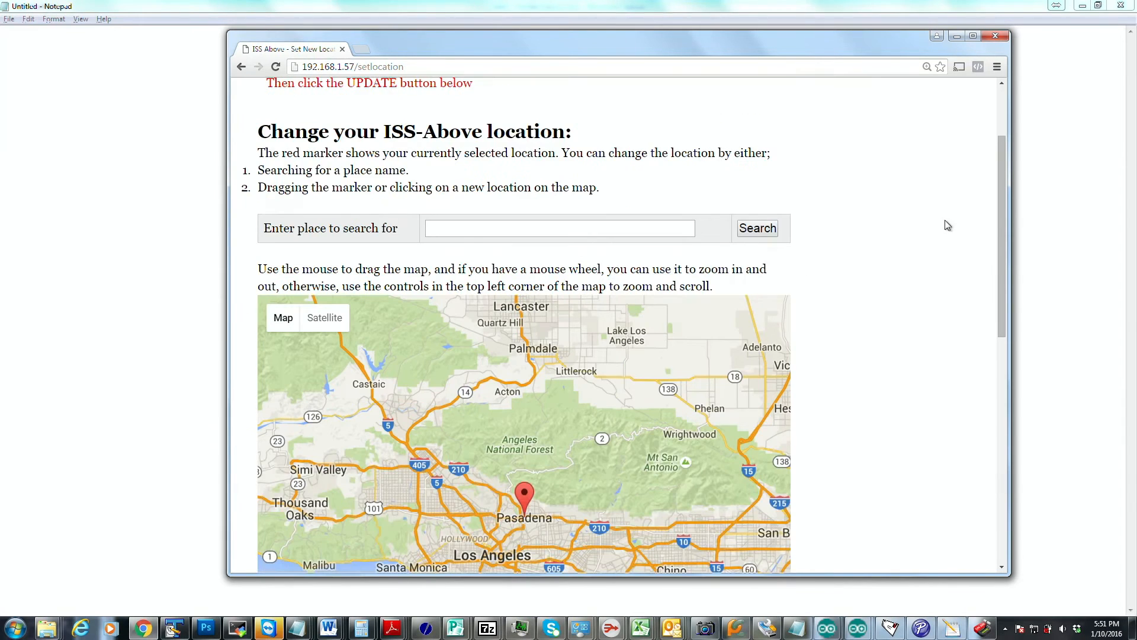
pyautogui.scroll(-3)
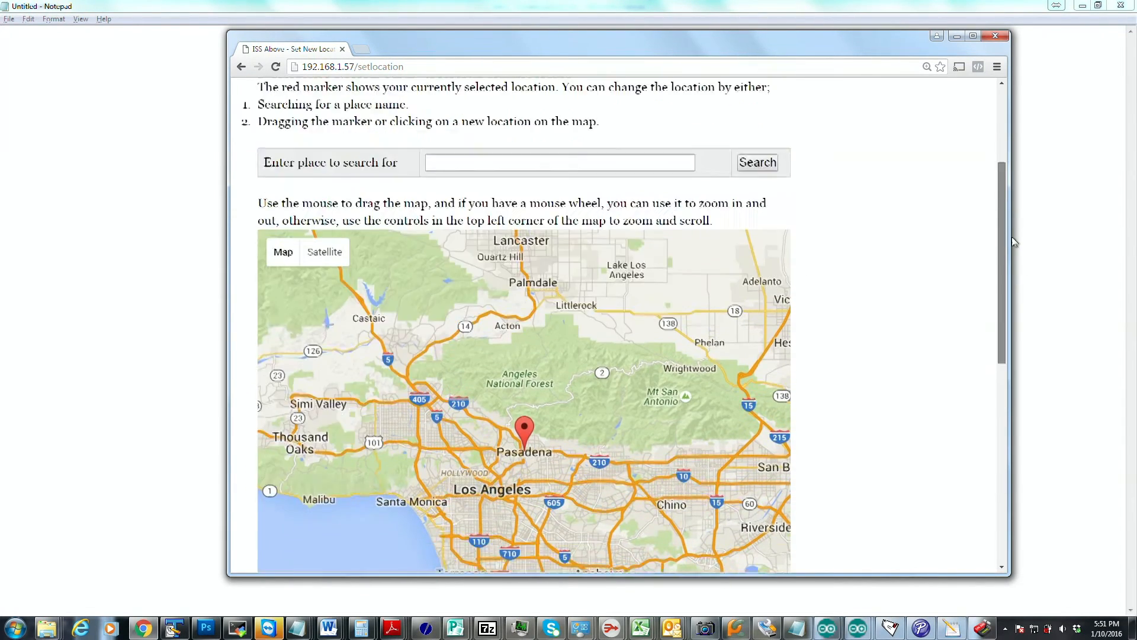
pyautogui.scroll(-3)
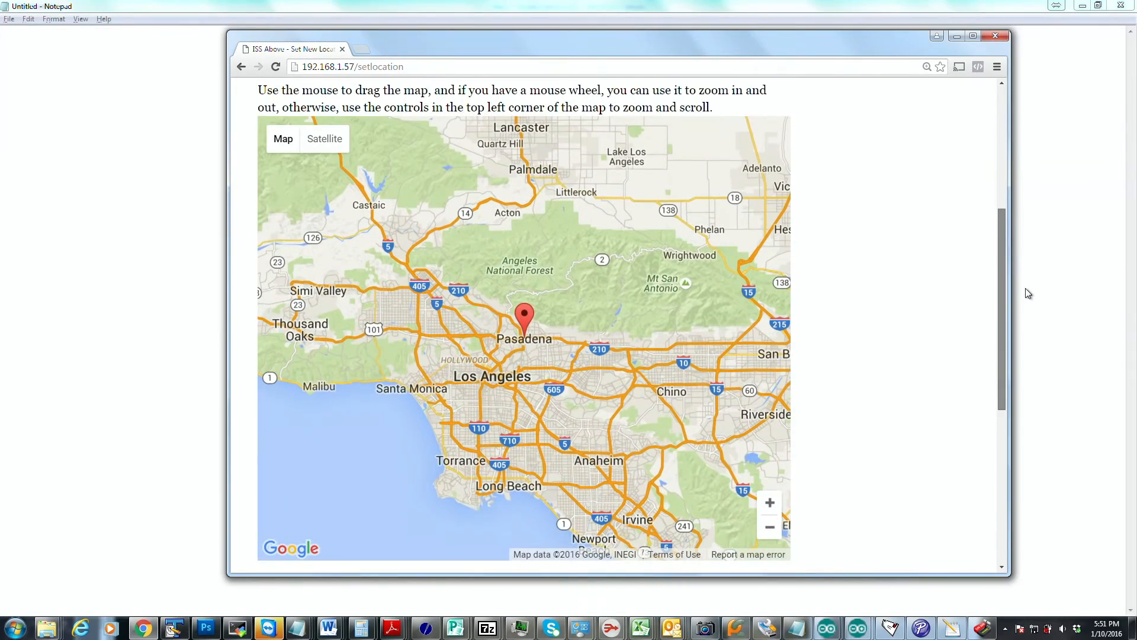
pyautogui.scroll(-3)
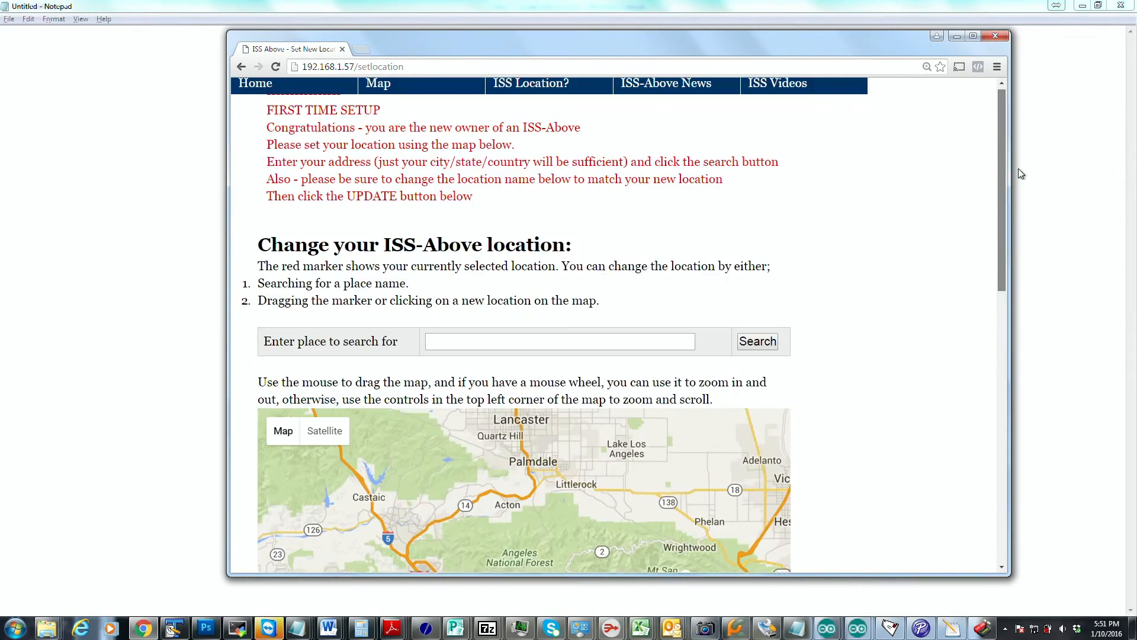
pyautogui.scroll(-3)
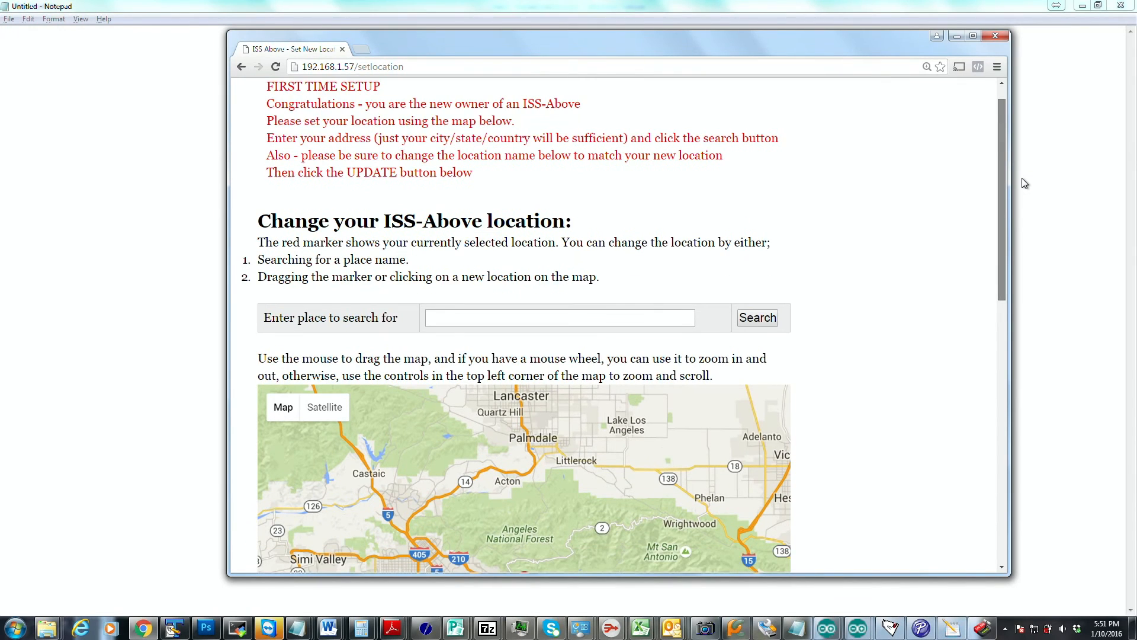
pyautogui.scroll(-3)
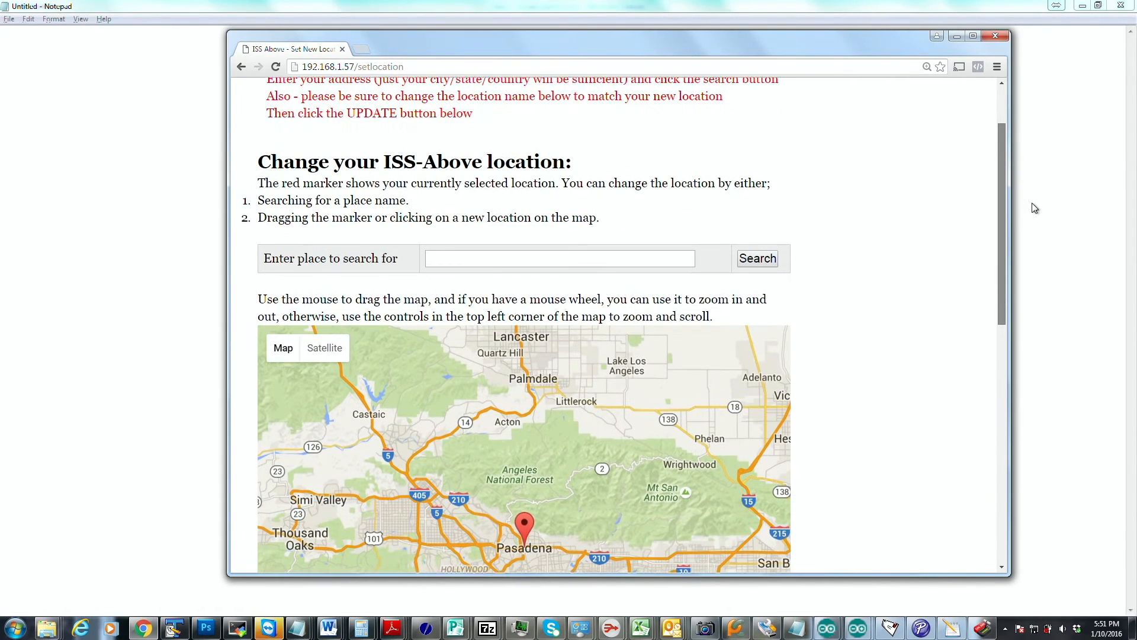
pyautogui.click(558, 261)
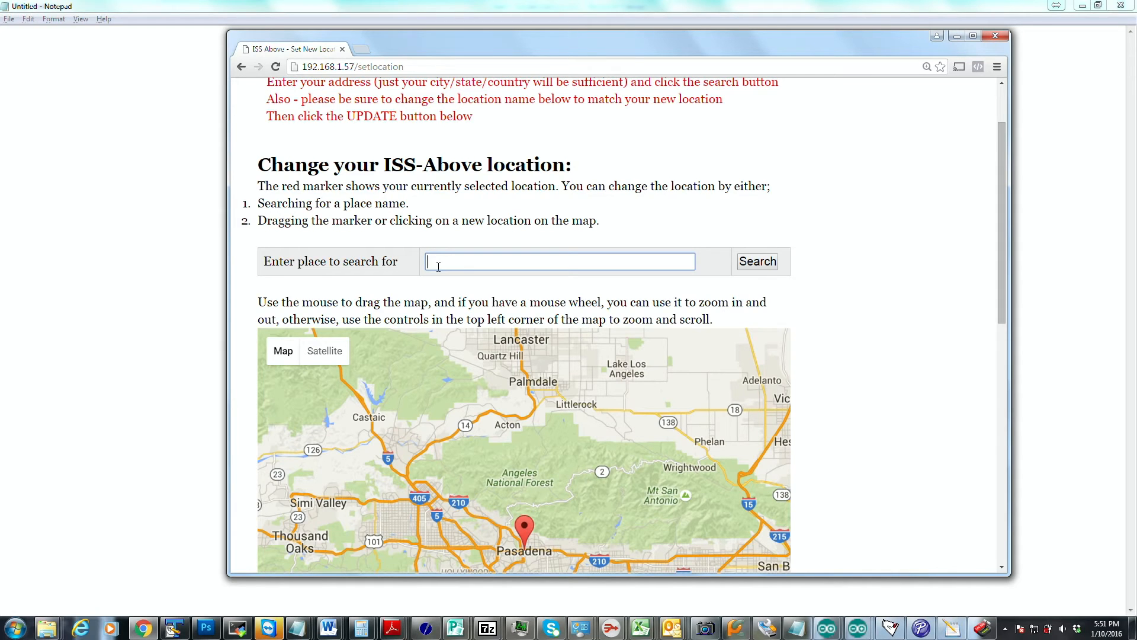
pyautogui.write('2101 NASA Road 1, Houston, TX 77058')
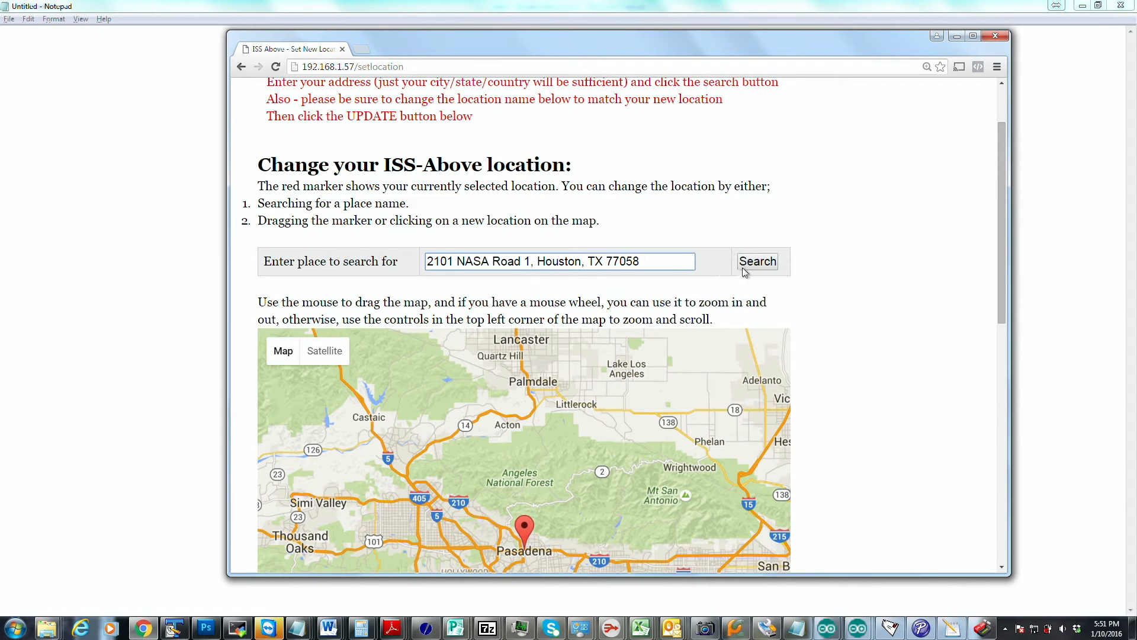
pyautogui.click(757, 260)
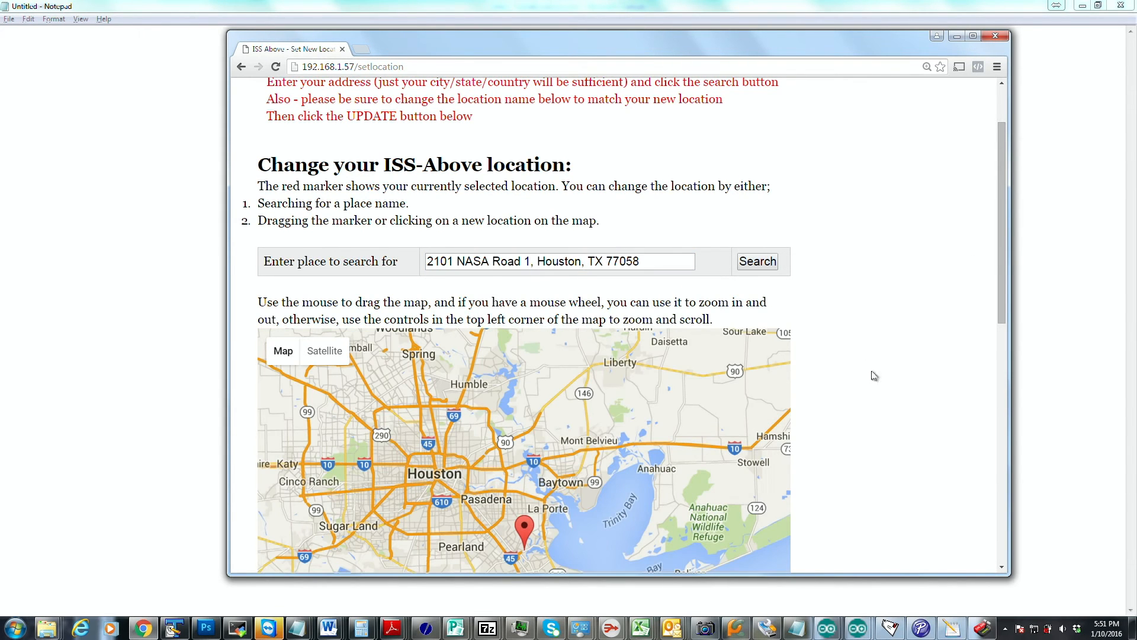
pyautogui.moveTo(845, 281)
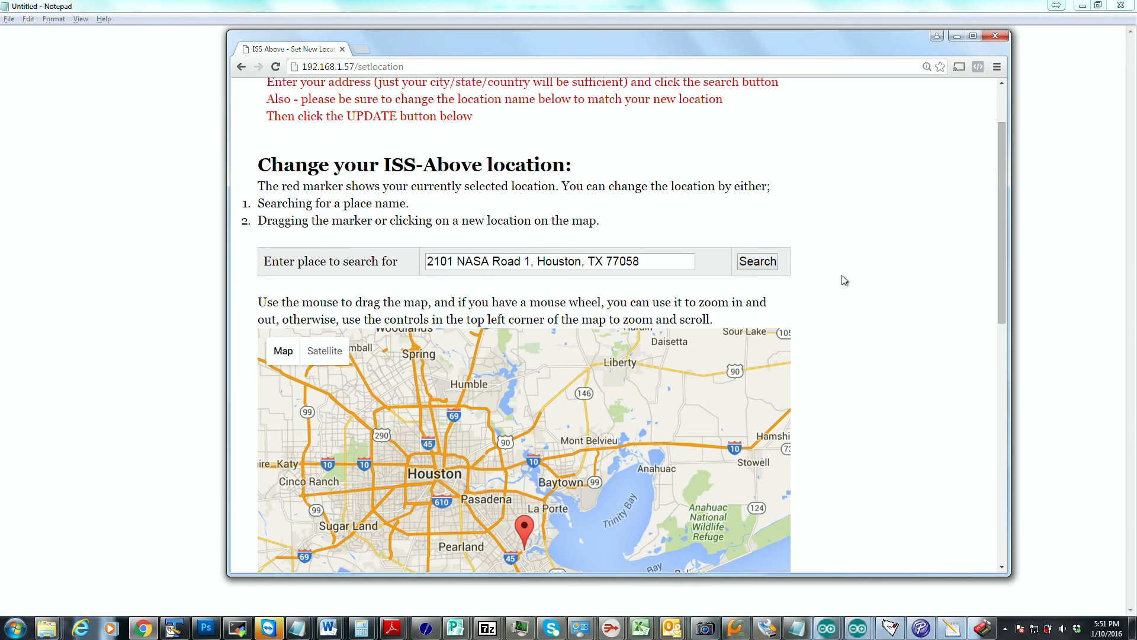
pyautogui.scroll(-3)
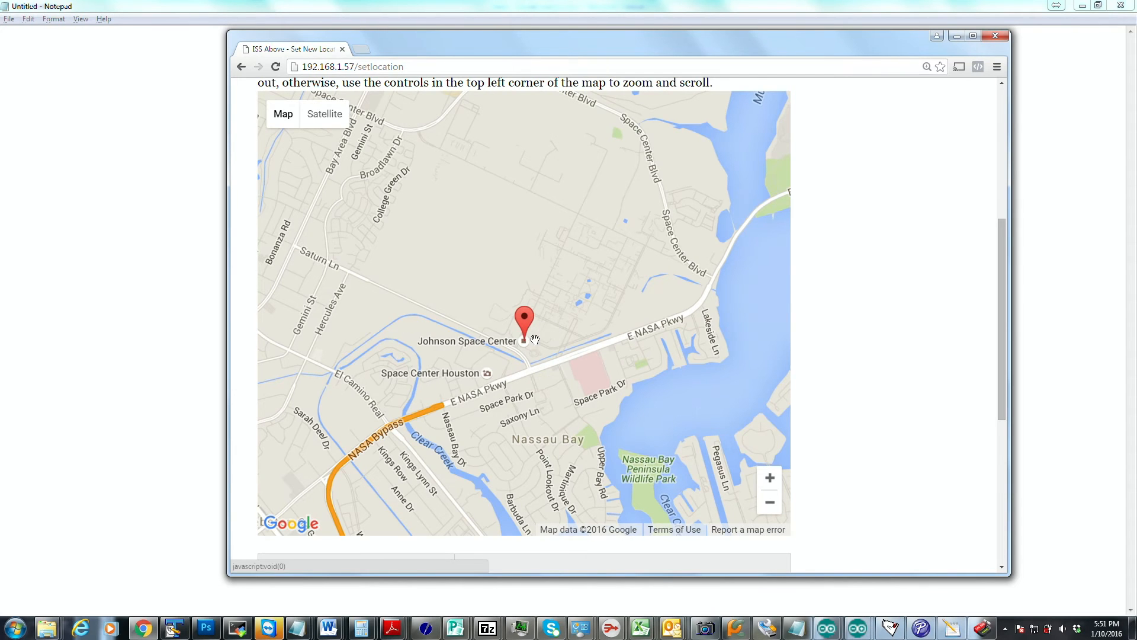
# Remove the word Unconfigured from the Location Name field
pyautogui.scroll(-3)
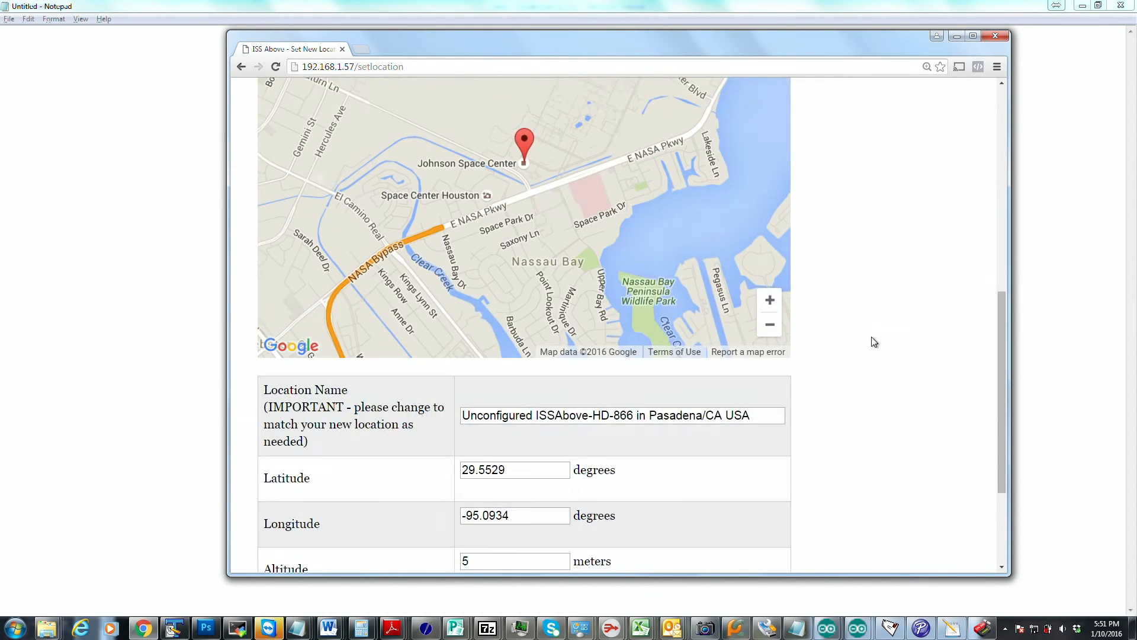
pyautogui.scroll(-3)
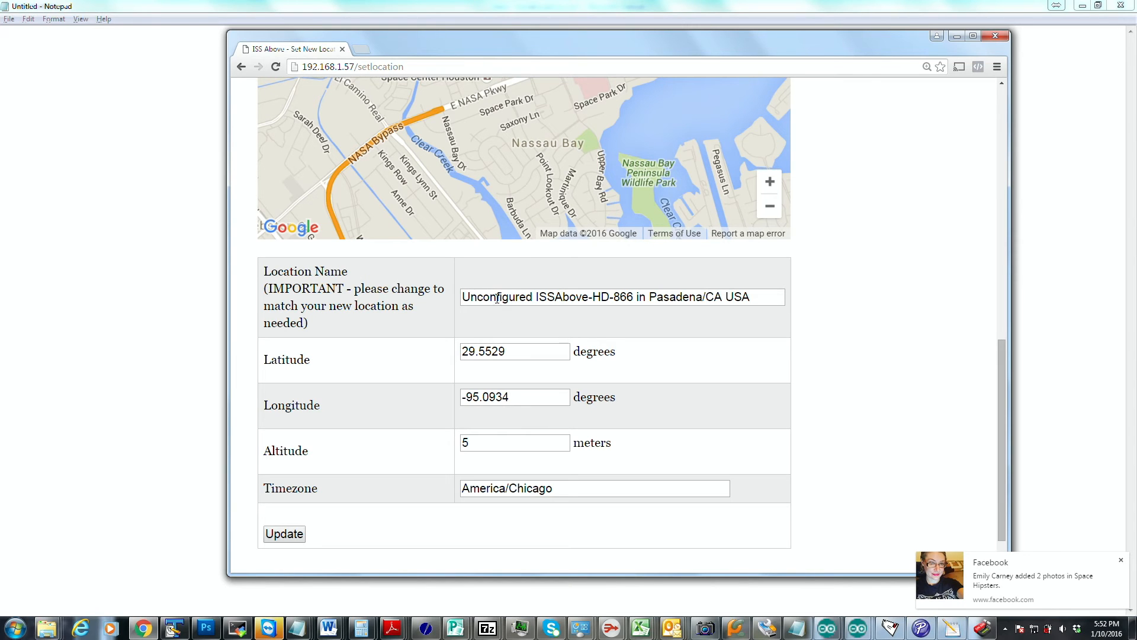
pyautogui.doubleClick(496, 296)
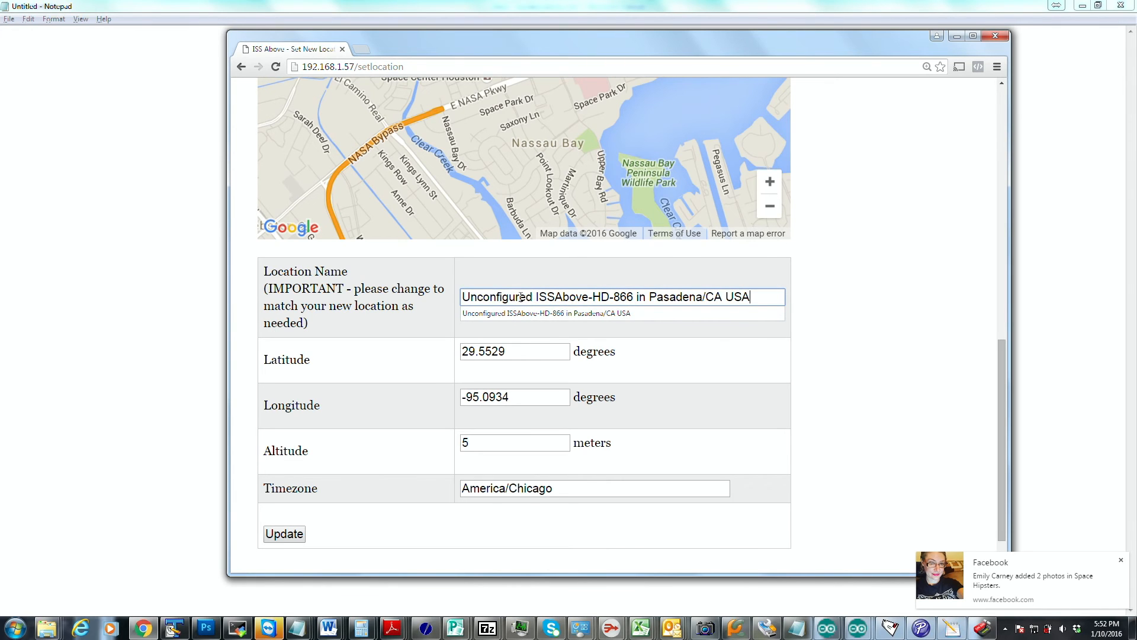
pyautogui.doubleClick(497, 296)
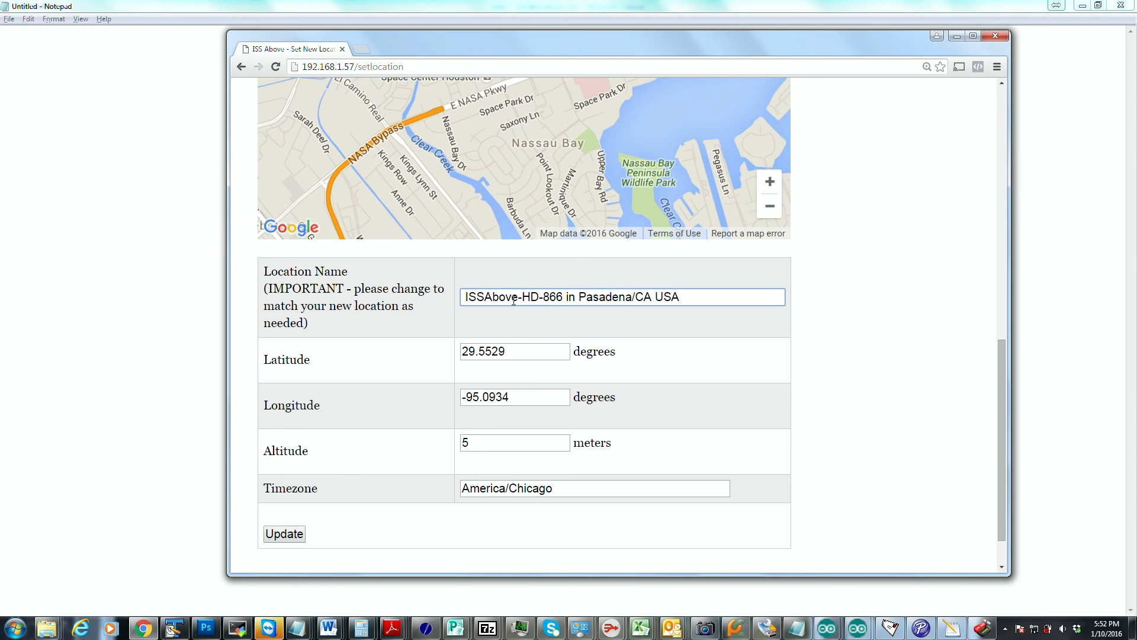
# Set the location name to Johnson Space Center ISSAbove-HD-866 in Houston, TX
pyautogui.write('J')
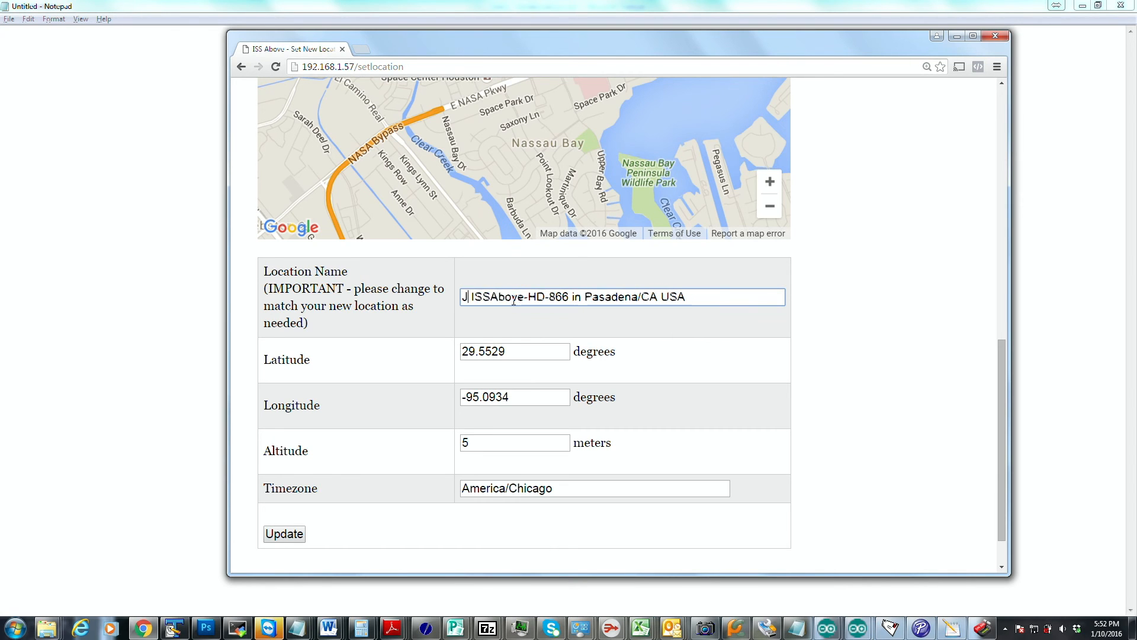
pyautogui.write('ohnson Space Center')
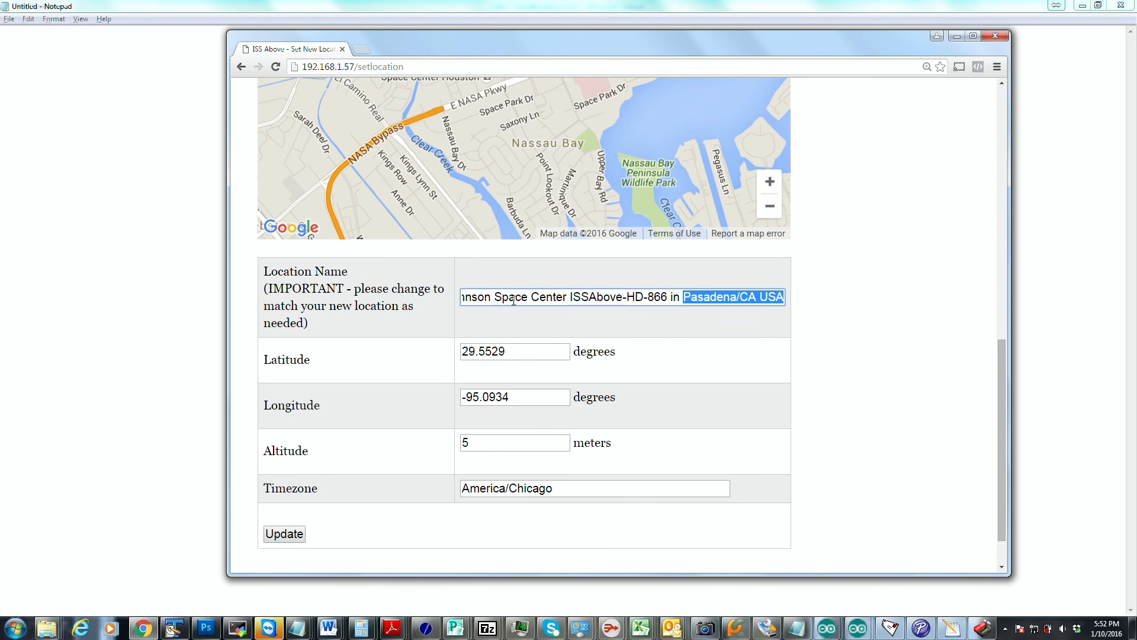
pyautogui.write('H')
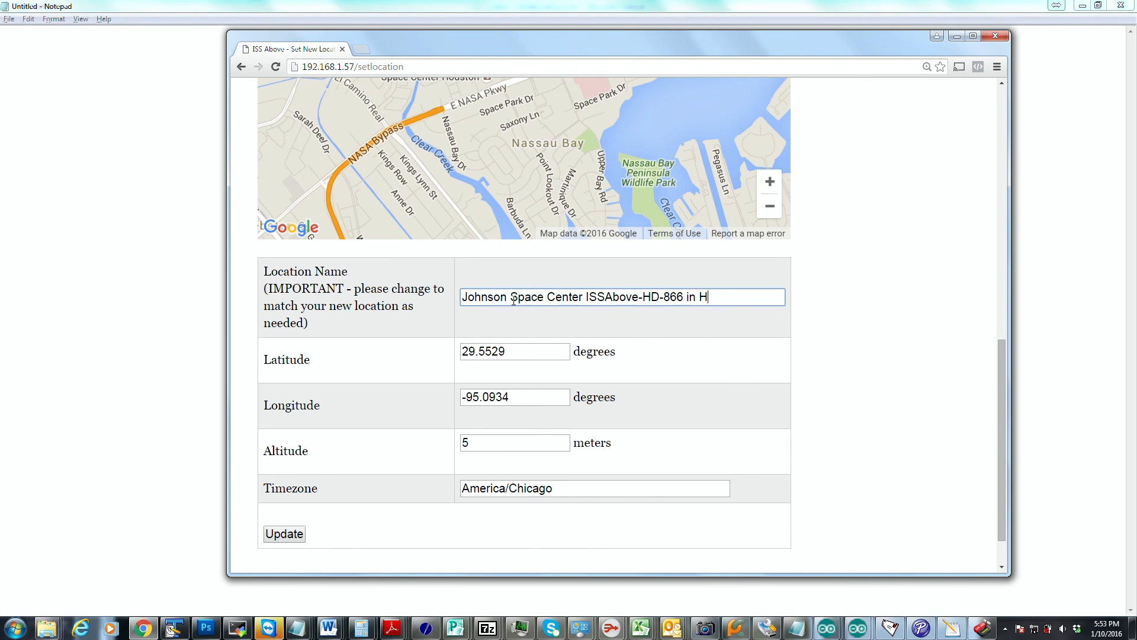
pyautogui.write('ouston, T')
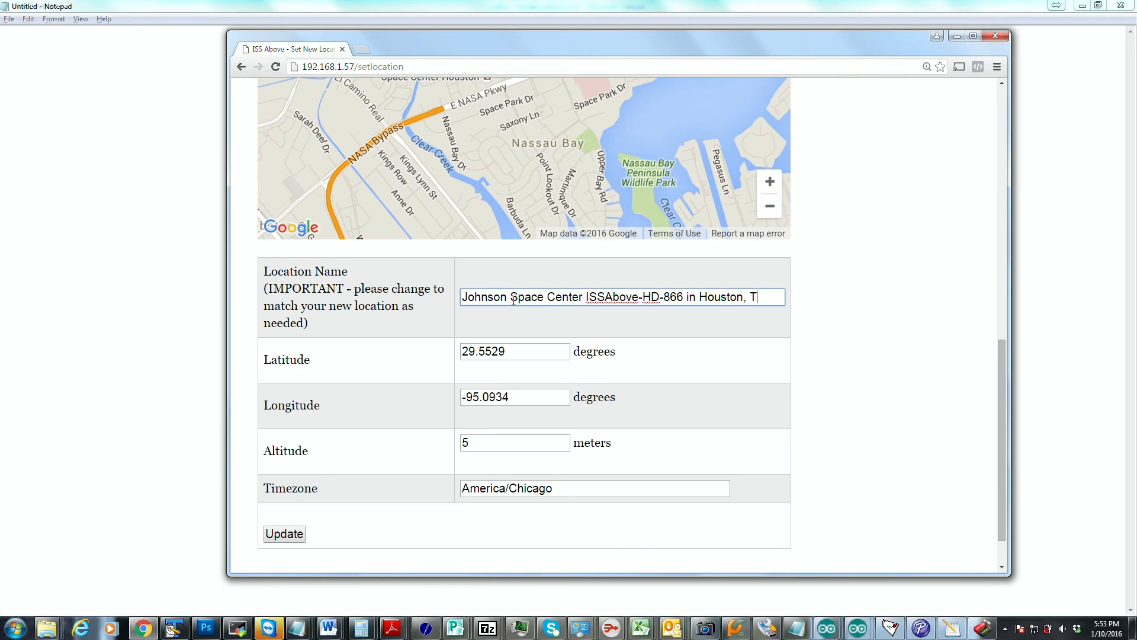
pyautogui.write('X')
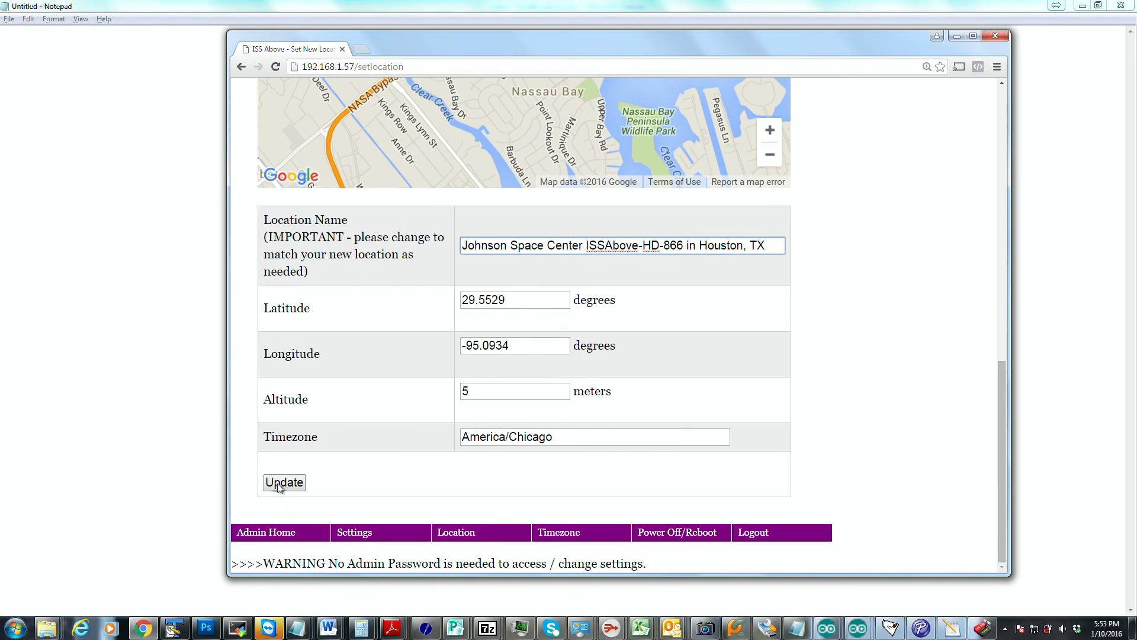
pyautogui.moveTo(290, 486)
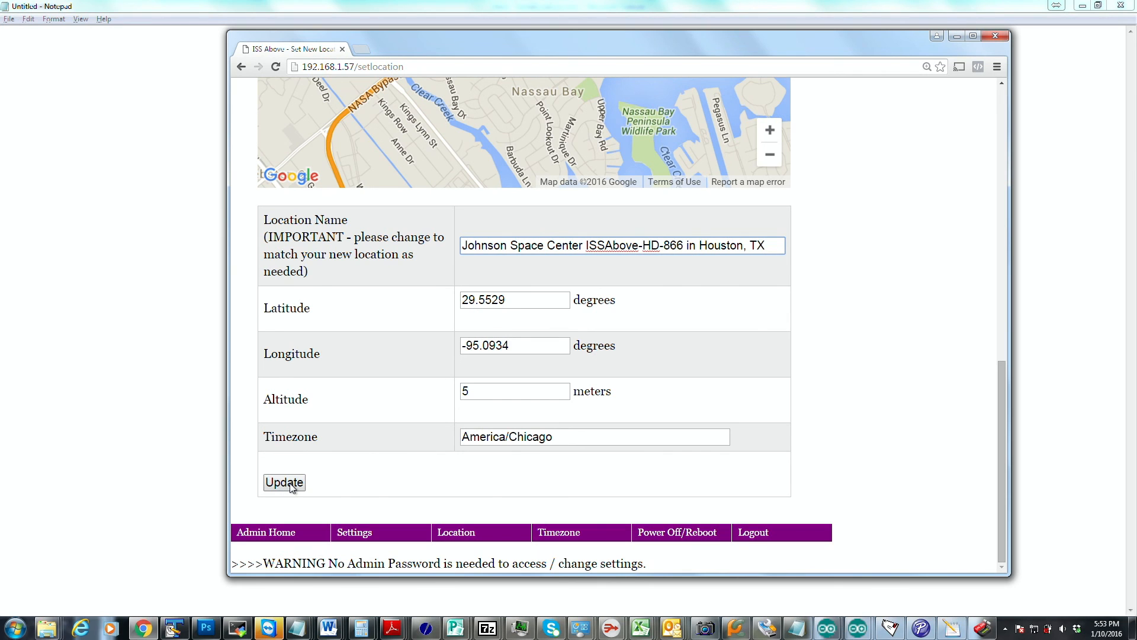
# Update the location to save Johnson Space Center and list upcoming ISS passes
pyautogui.click(283, 482)
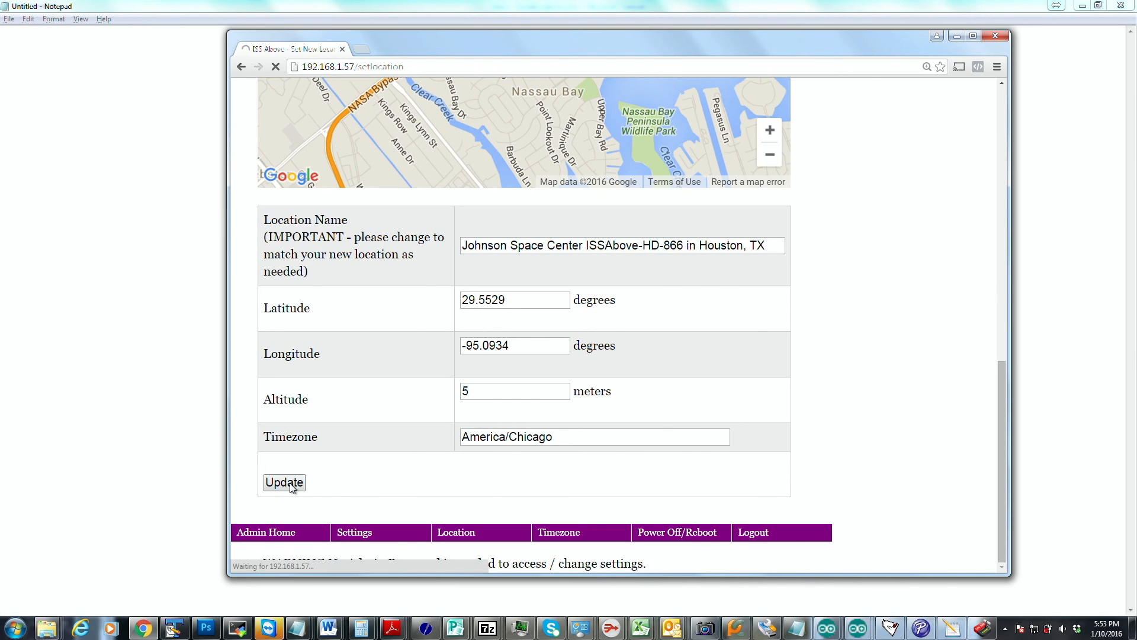
pyautogui.click(285, 482)
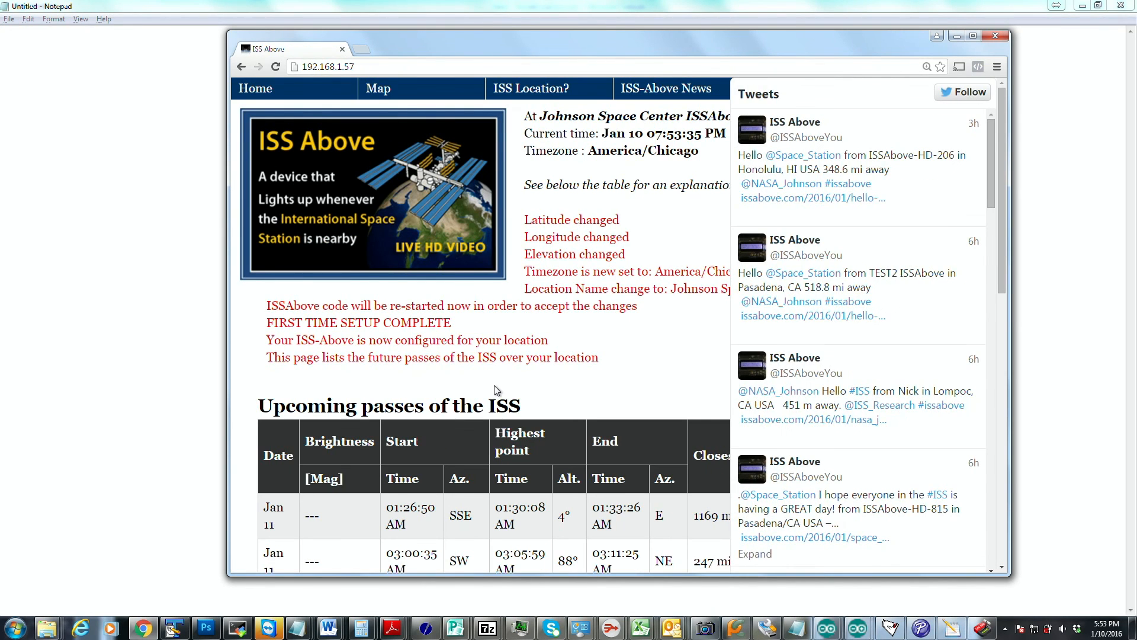